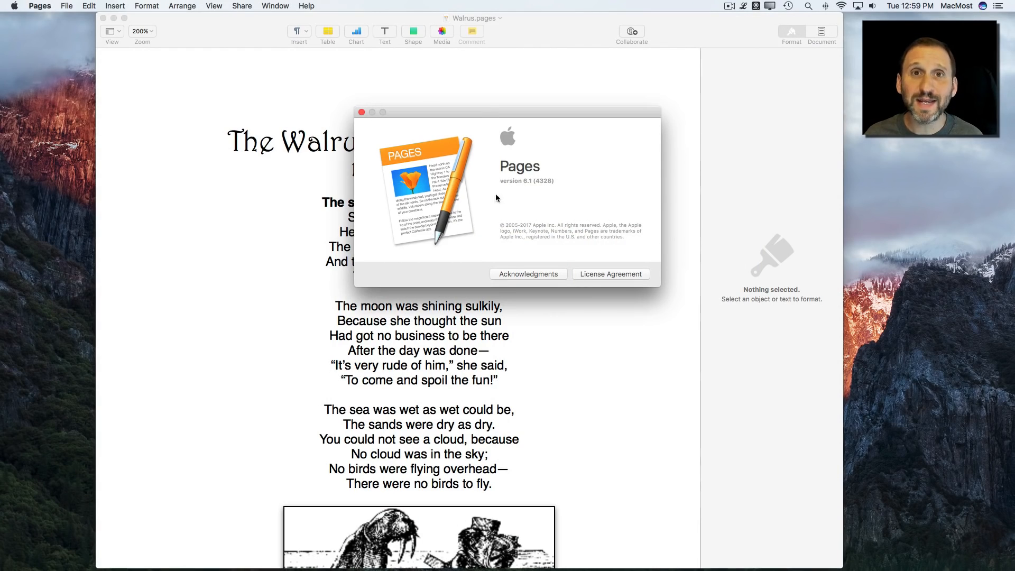
mouse_move(397, 122)
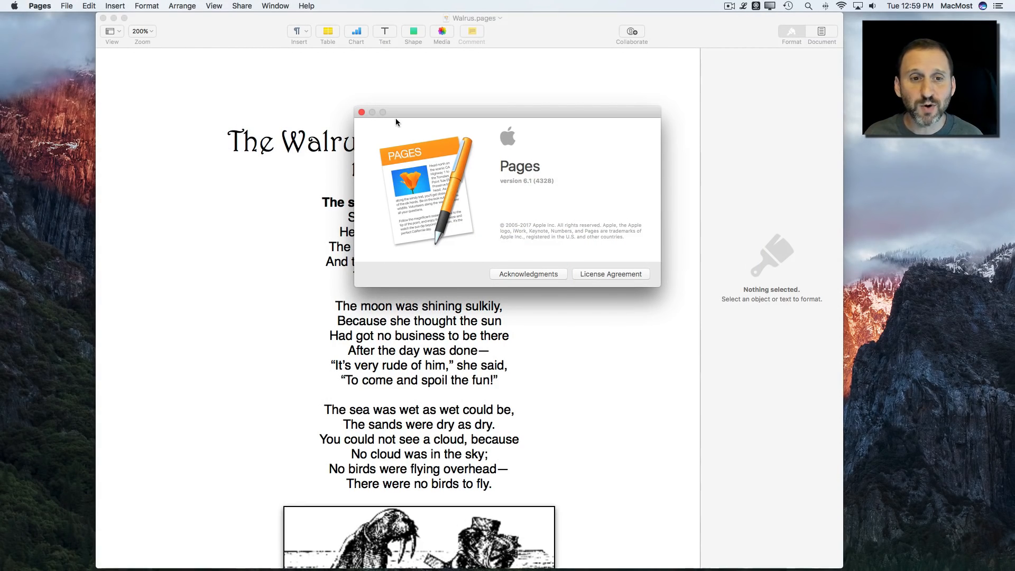
Step: Dismiss About Pages and export the Walrus poem as Walrus.rtfd via RTF export
click(361, 112)
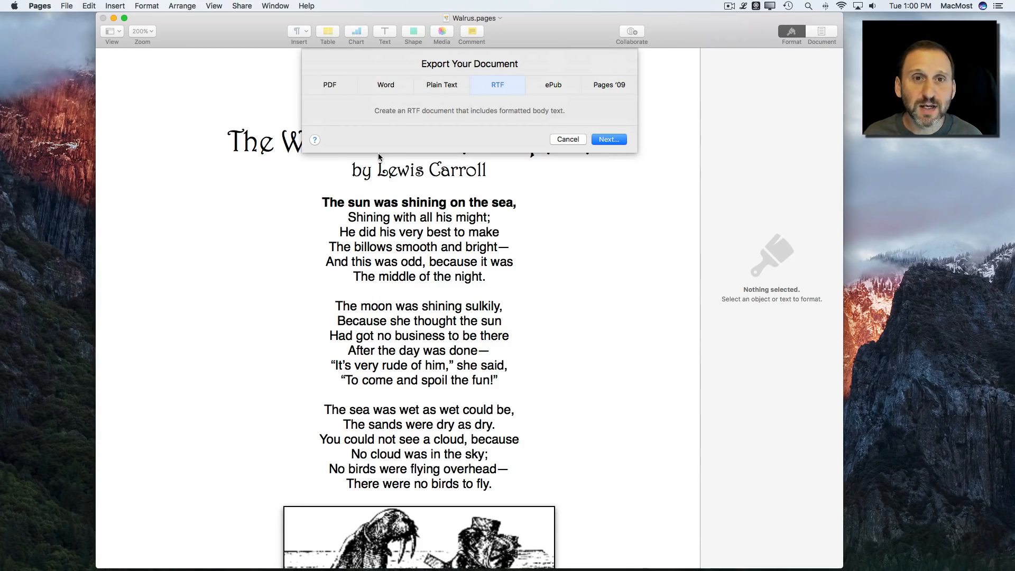
mouse_move(239, 147)
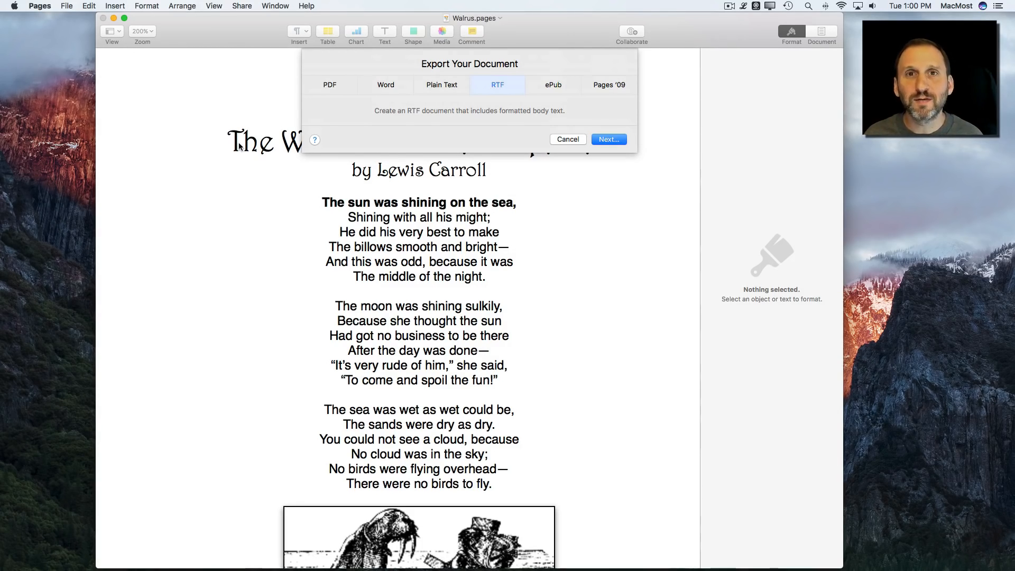
mouse_move(374, 357)
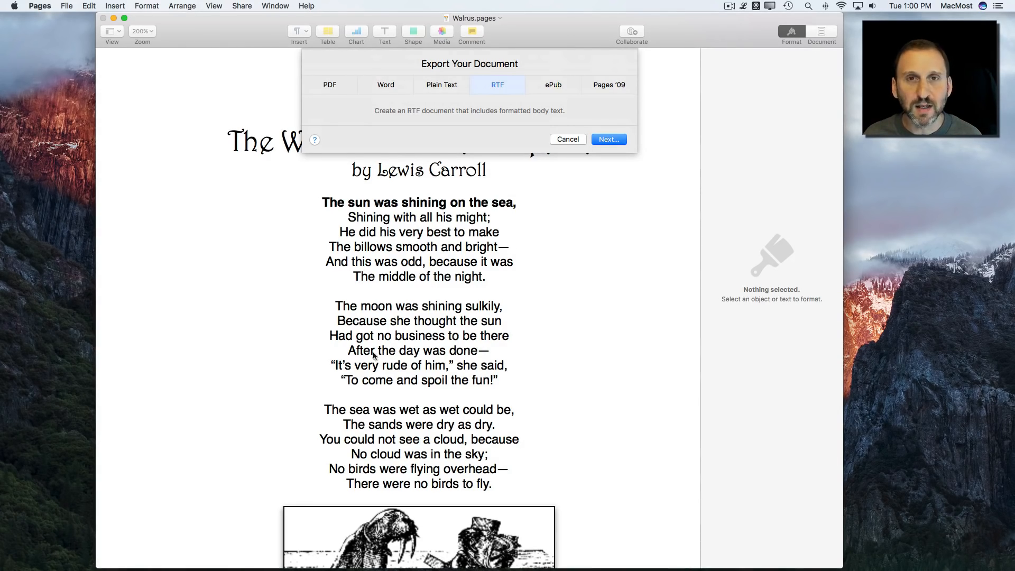
mouse_move(569, 247)
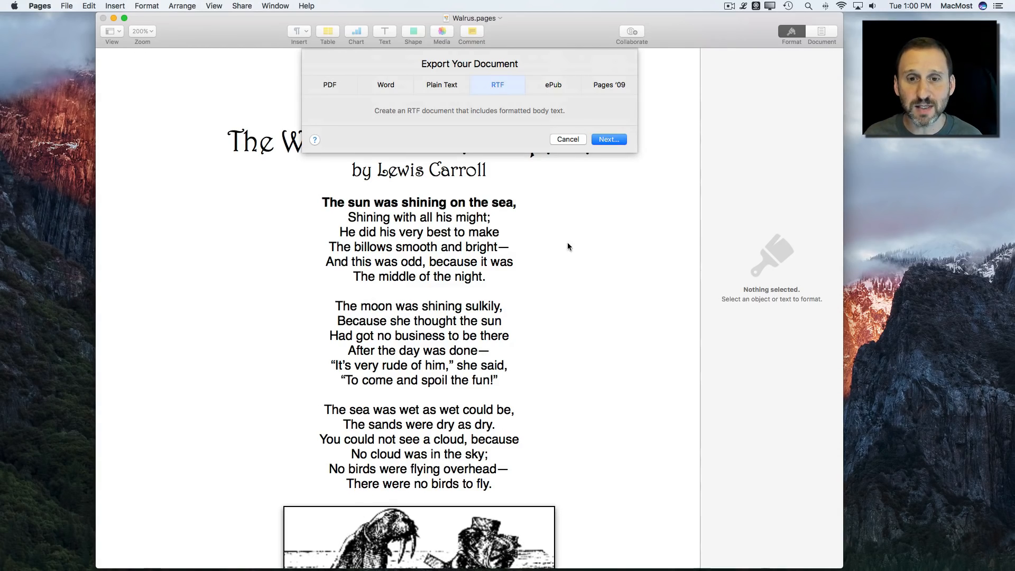
mouse_move(459, 90)
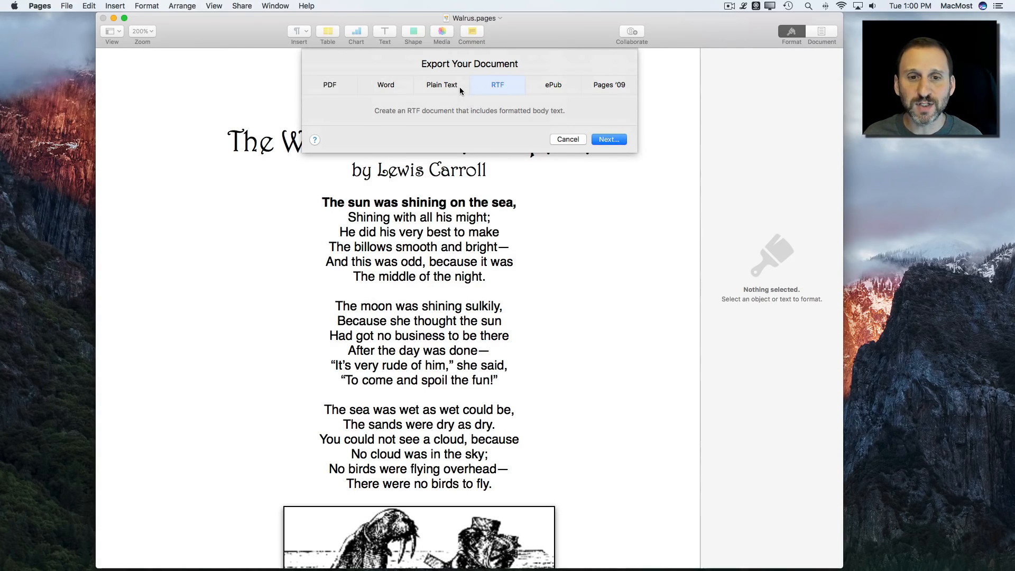
click(567, 139)
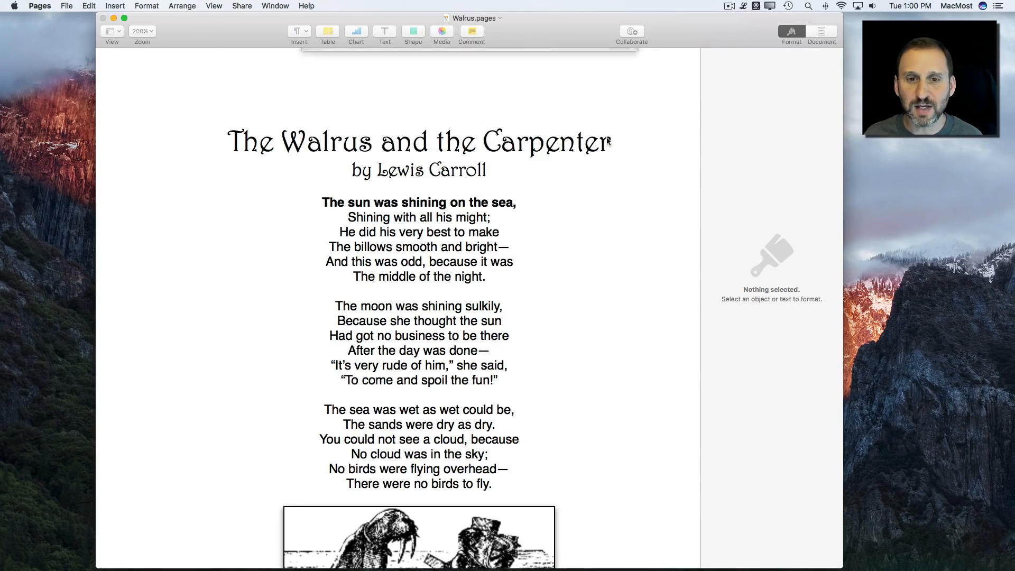
click(65, 5)
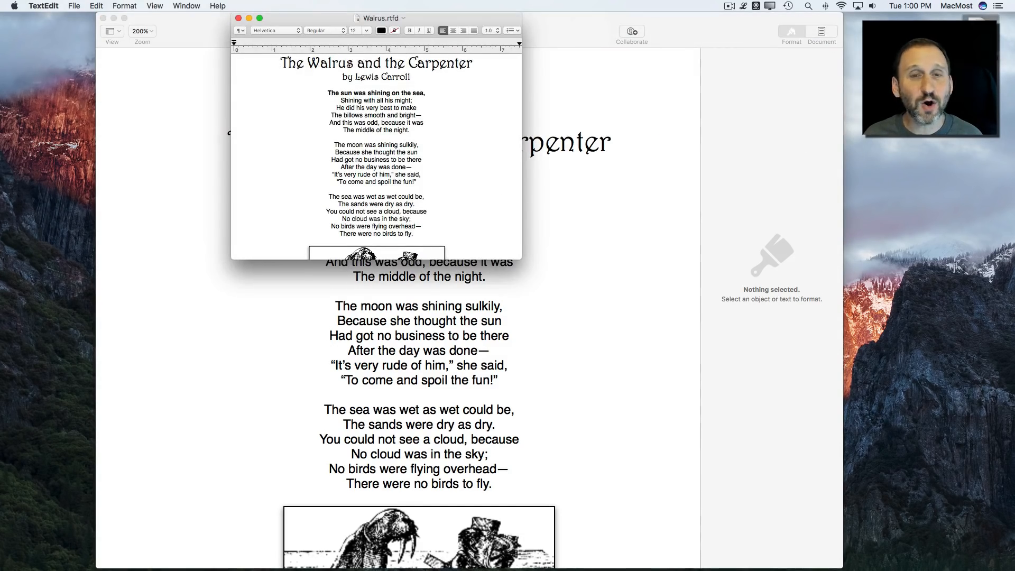
mouse_move(523, 277)
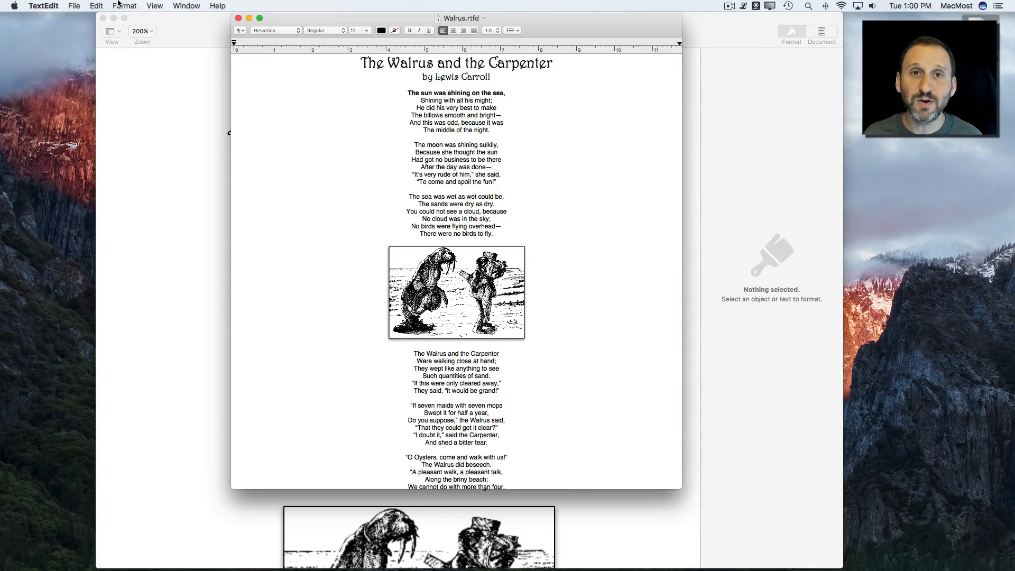
Step: Enlarge the TextEdit window and select the poem title to confirm its Harrington 28 font
click(124, 6)
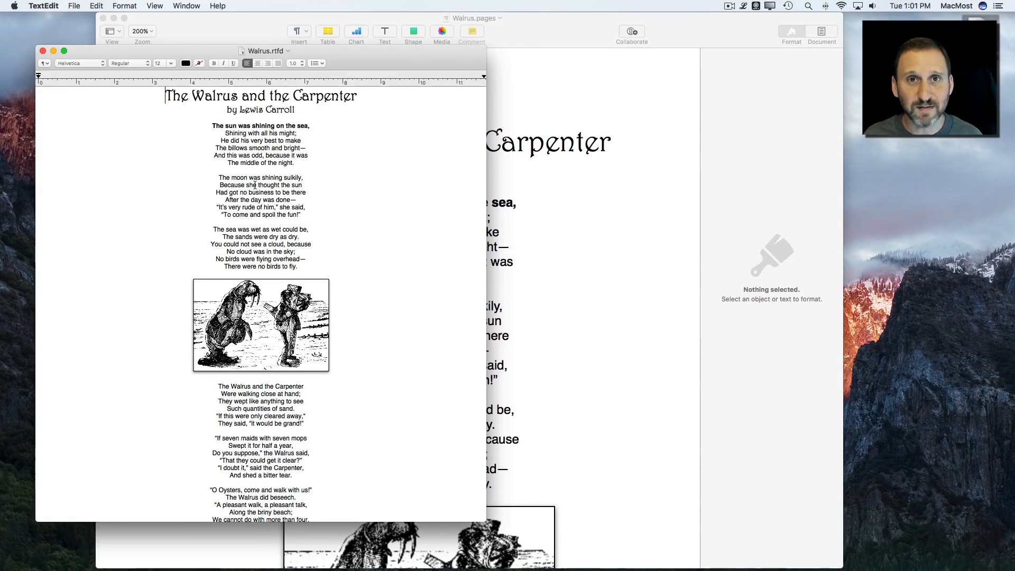
triple_click(260, 95)
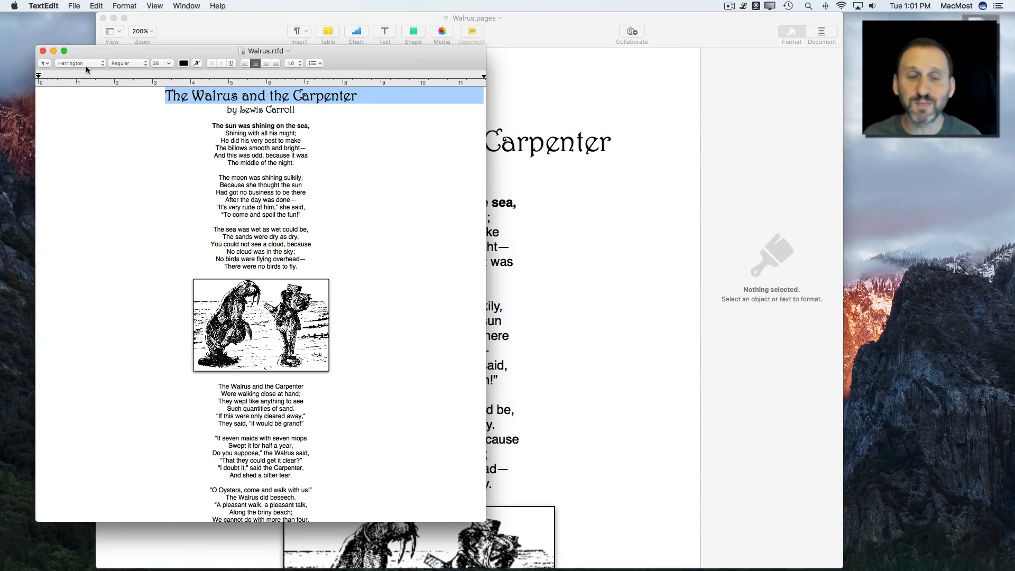
mouse_move(81, 63)
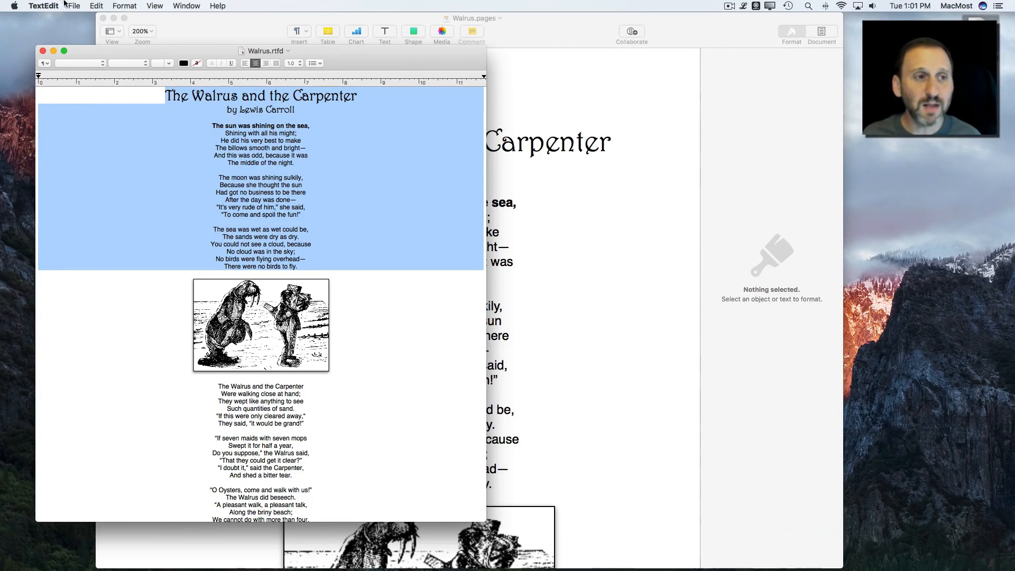
click(66, 6)
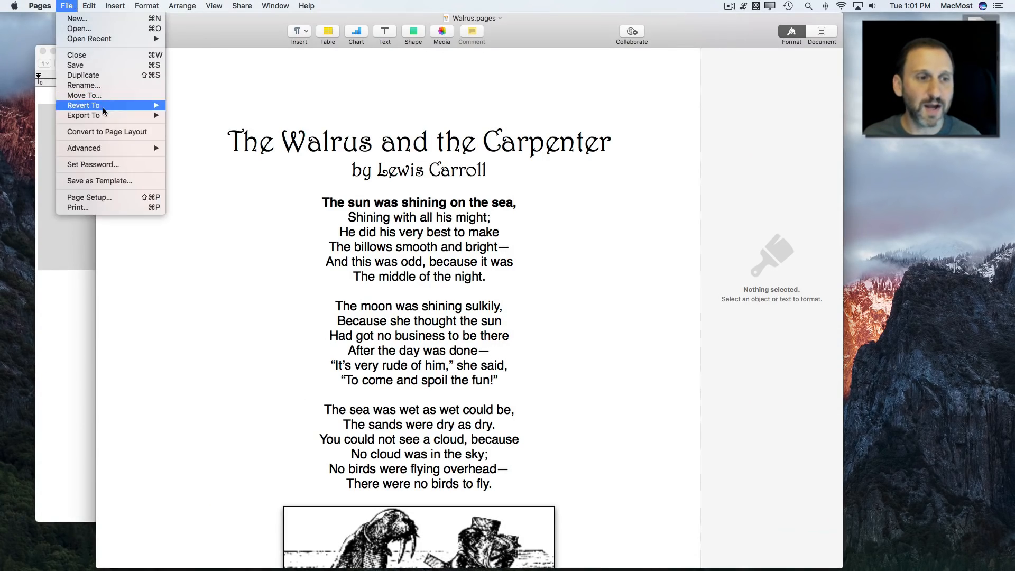
click(82, 115)
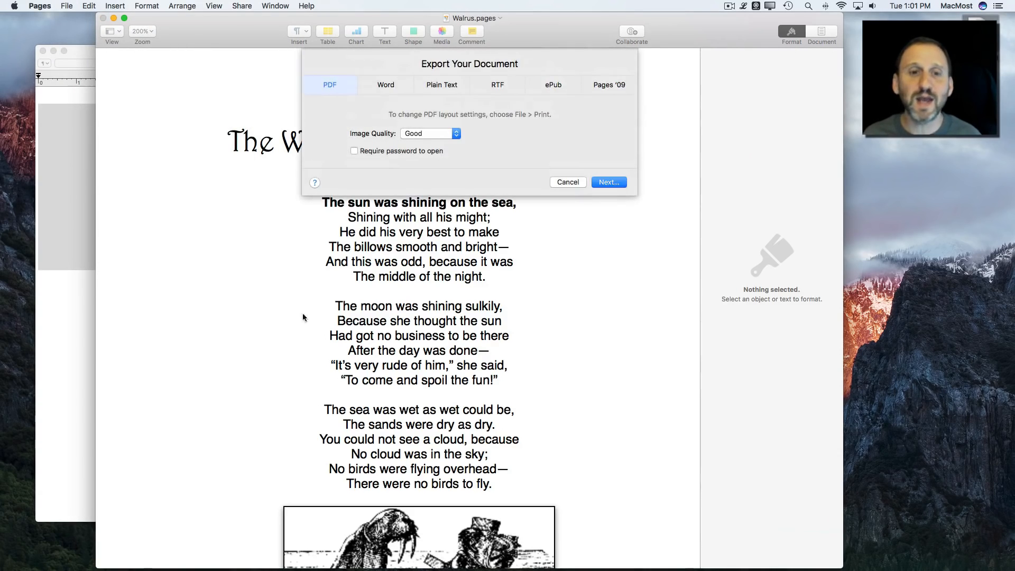
mouse_move(553, 88)
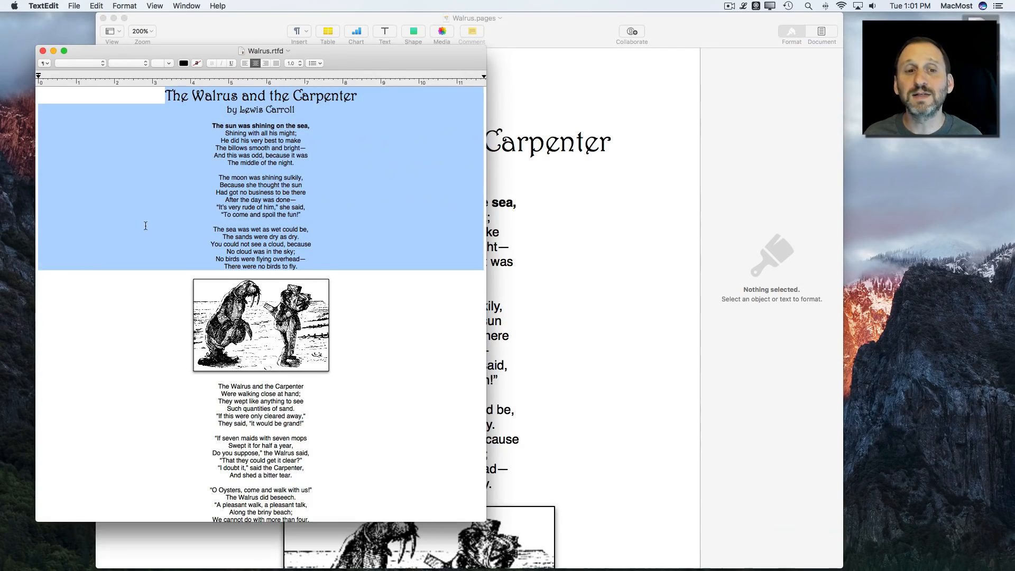
Step: Return to the Pages document to reopen Walrus.rtfd there
click(145, 225)
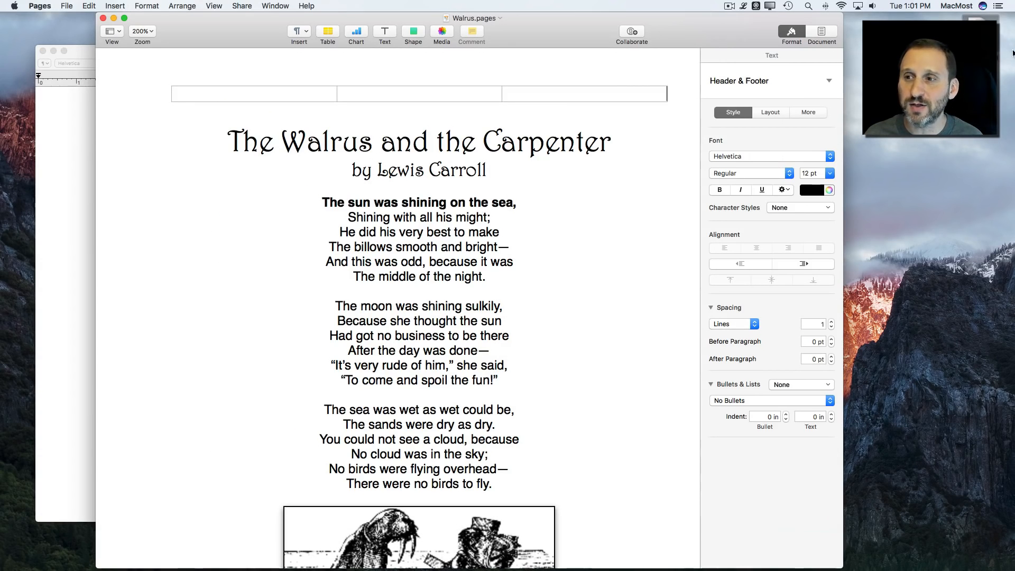
mouse_move(584, 554)
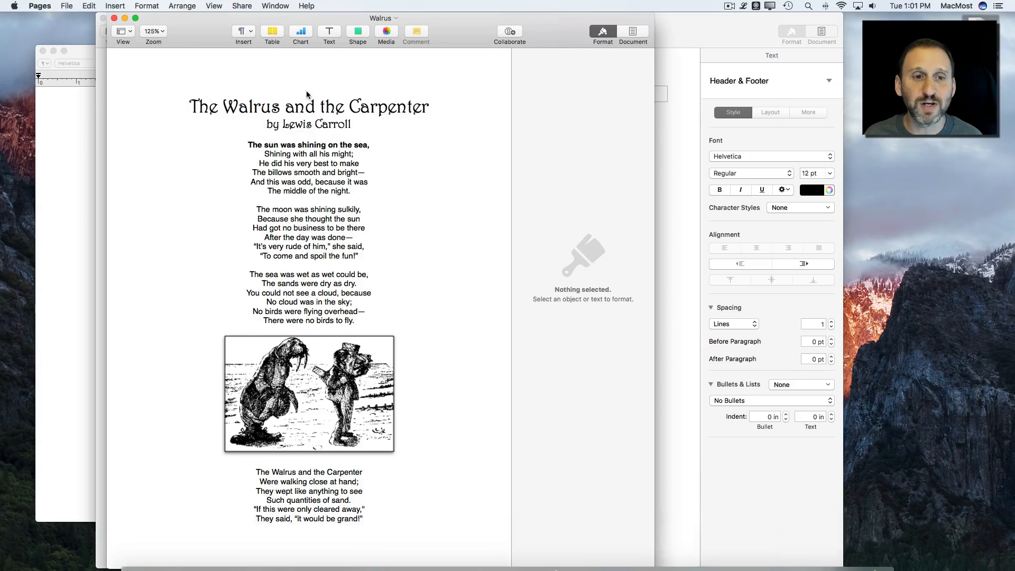
mouse_move(372, 9)
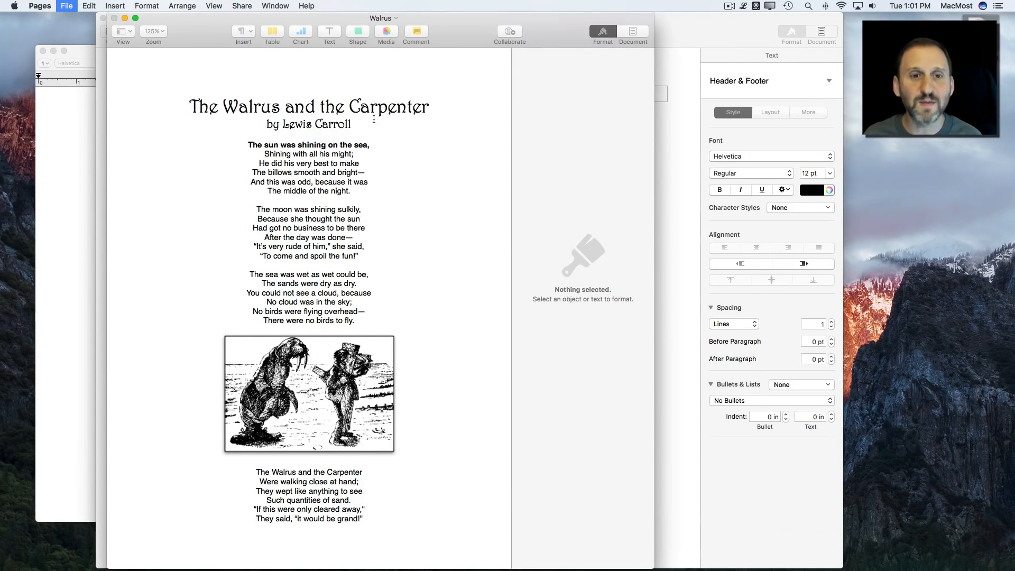
key(cmd+s)
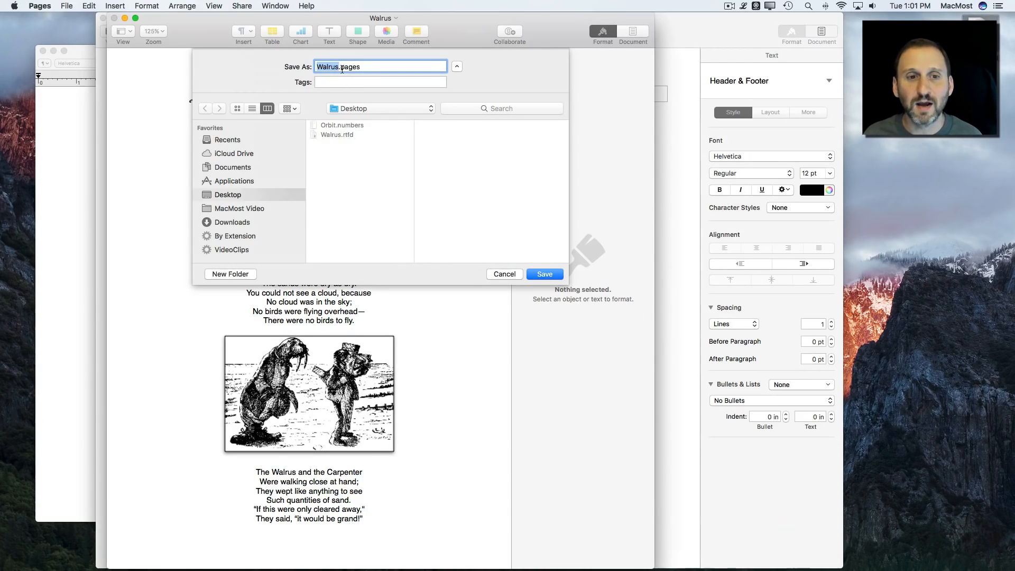
click(456, 66)
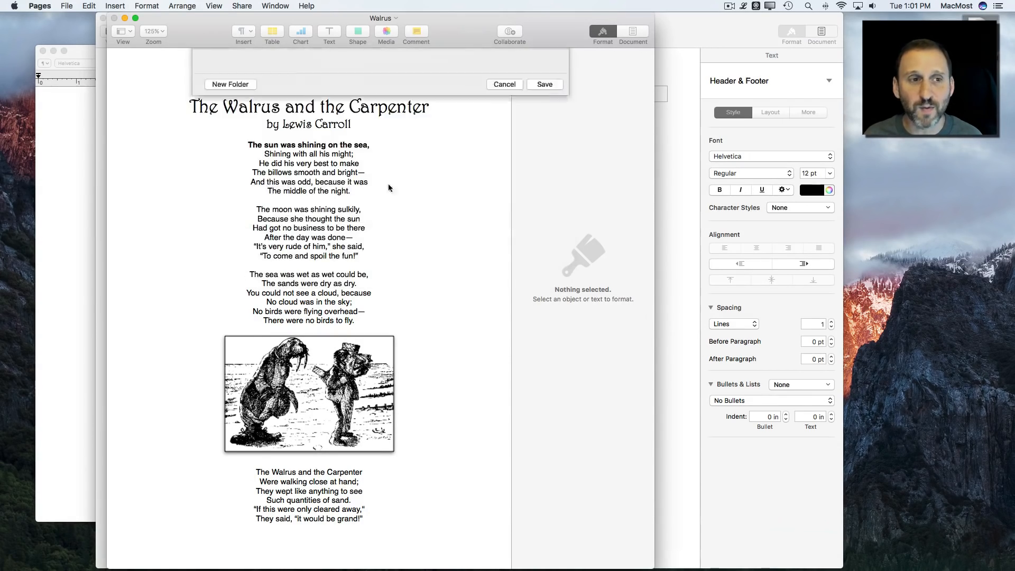
click(65, 6)
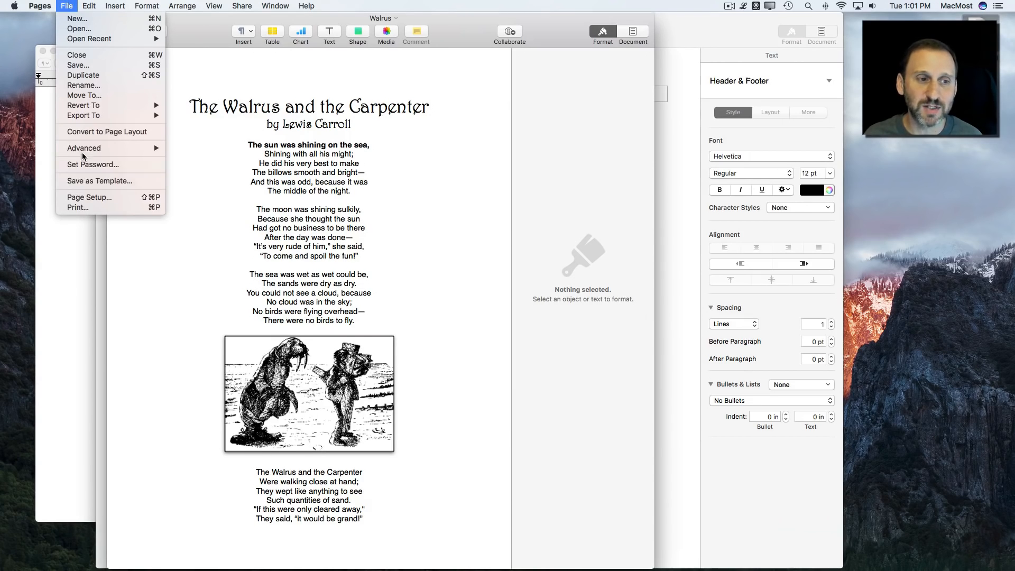
Step: Inspect the poem body text, shown as centred Helvetica 12 pt Body style
click(83, 115)
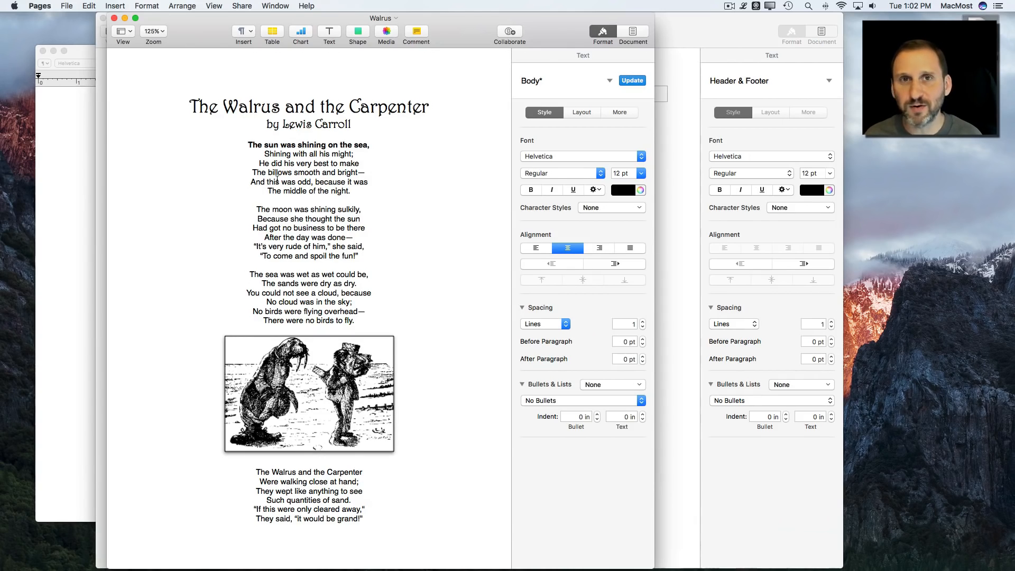
mouse_move(228, 229)
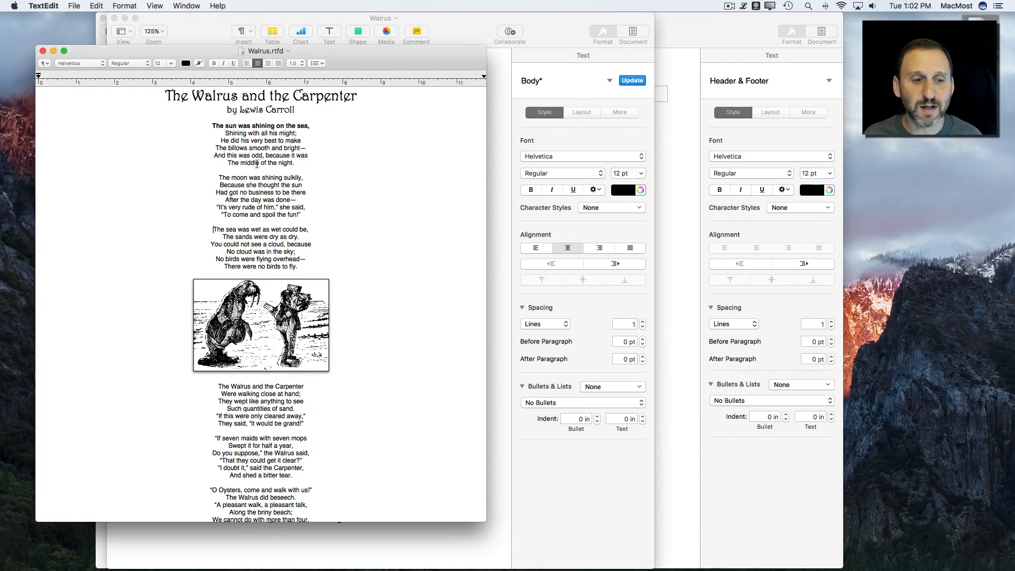
scroll(down, 3)
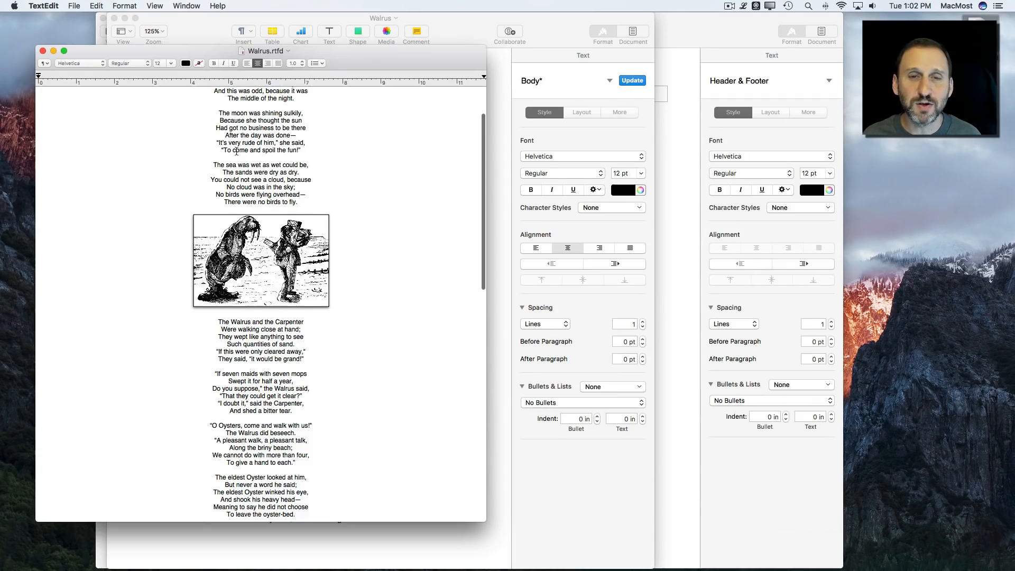
scroll(up, 3)
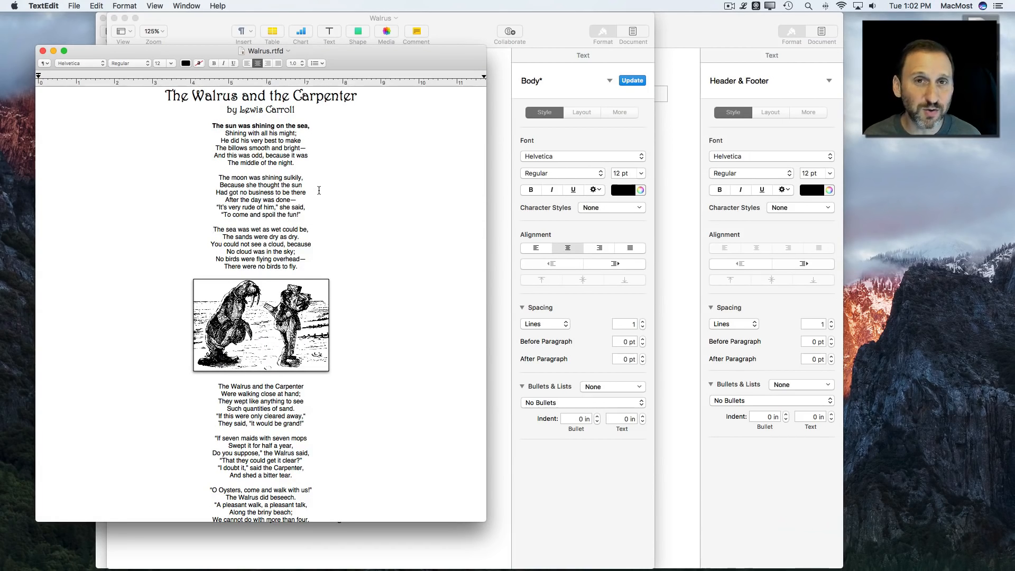